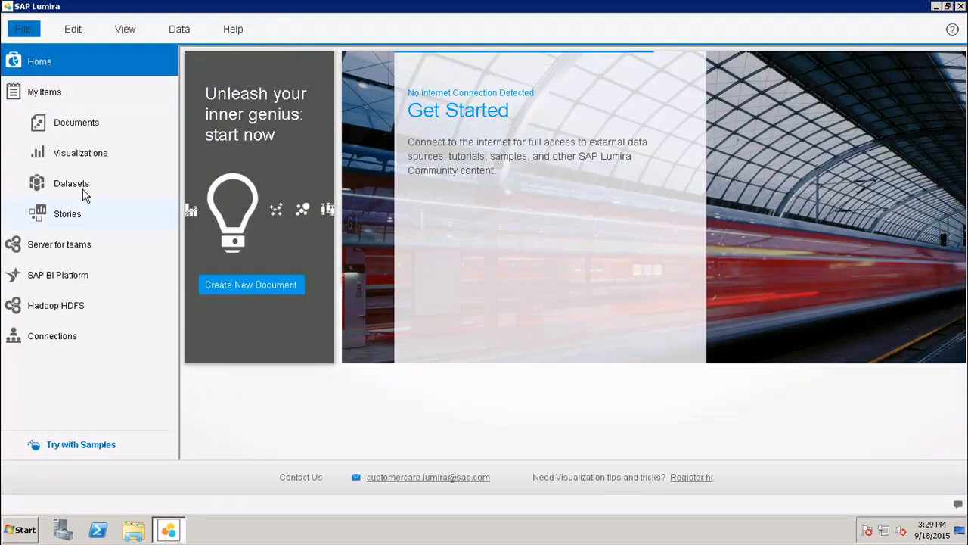
Step: Create a new dataset from the DataSet sheet of demo.xlsx on the Desktop
click(24, 29)
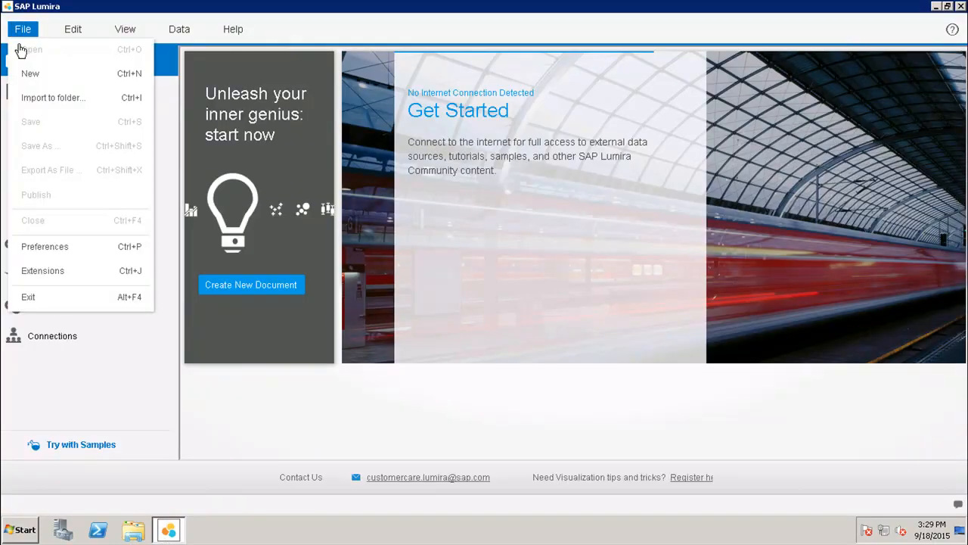
click(27, 29)
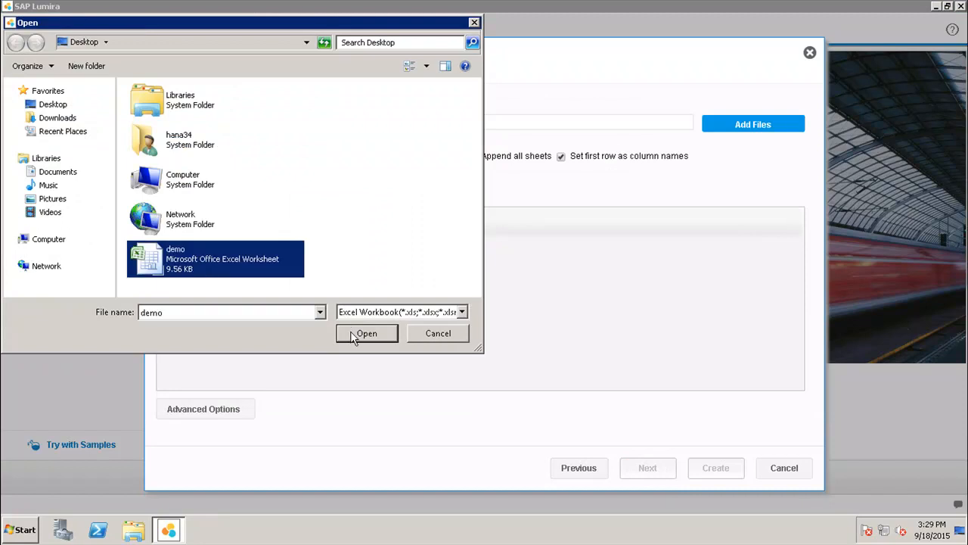
click(366, 333)
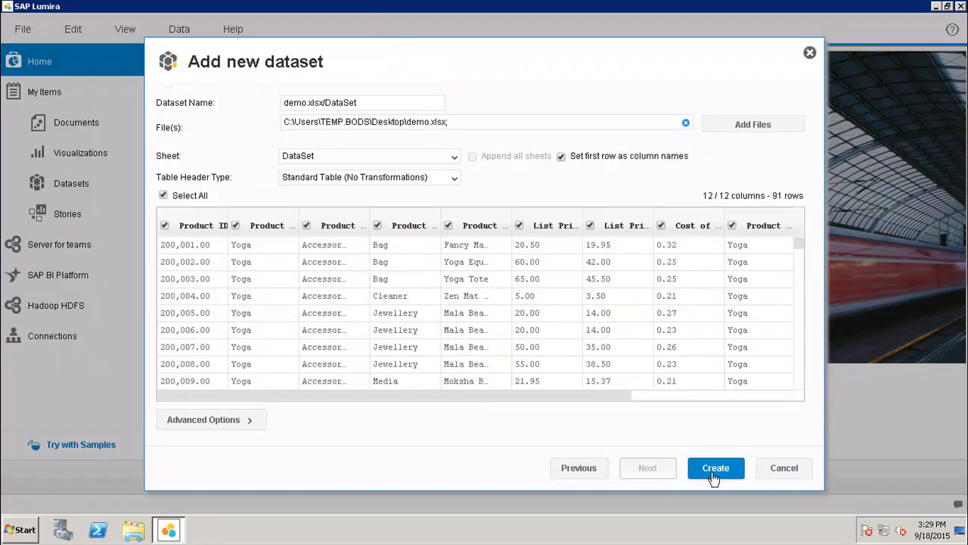
click(716, 467)
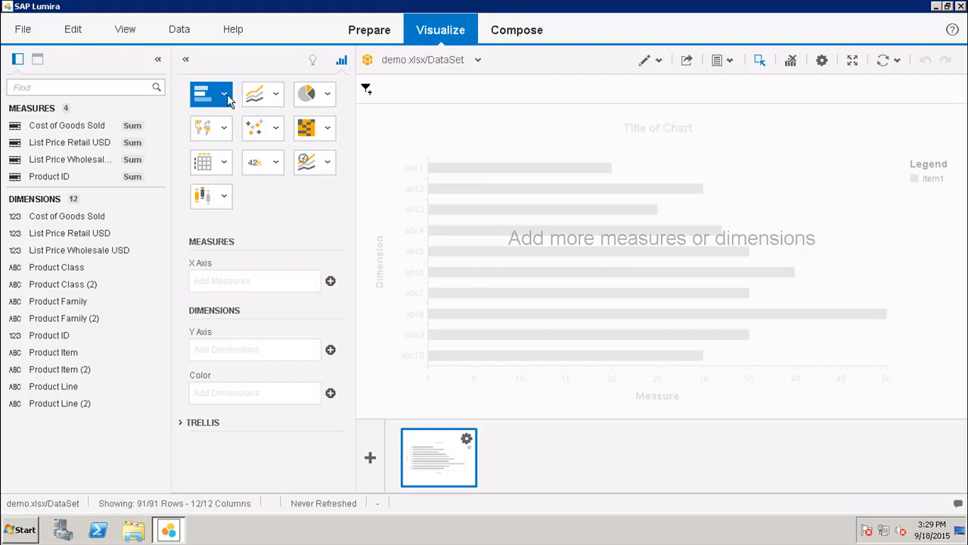
Step: Make a column chart with List Price Retail USD on the Y axis and Product Line on the X axis
click(224, 94)
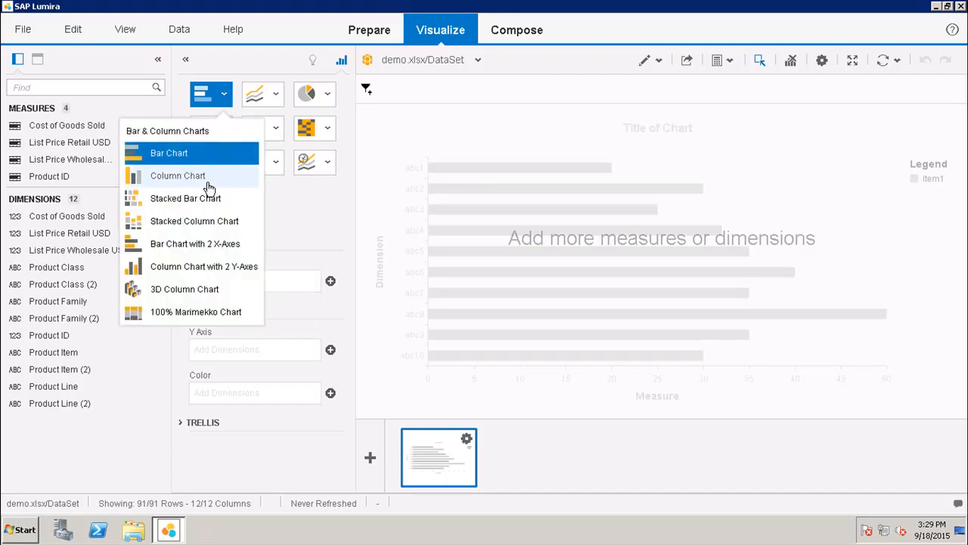
click(177, 176)
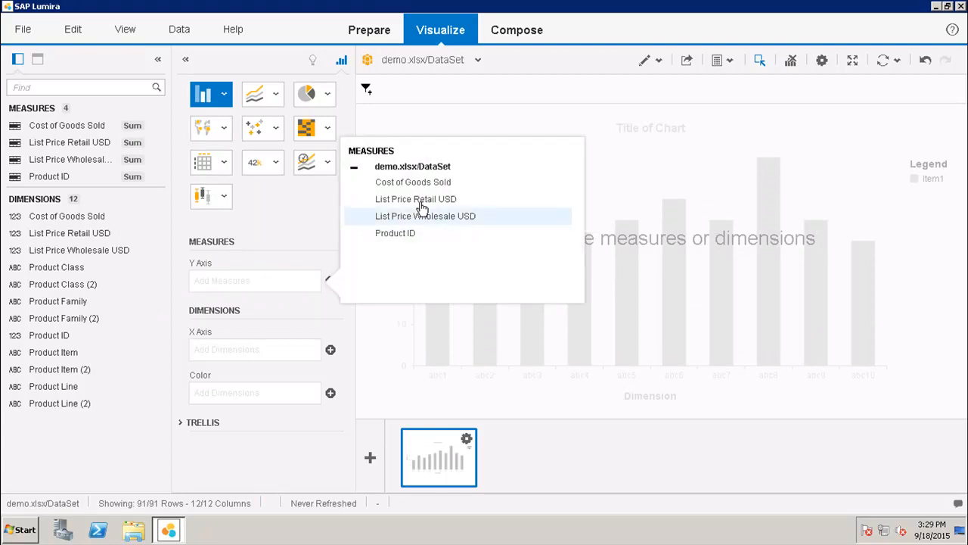
click(414, 200)
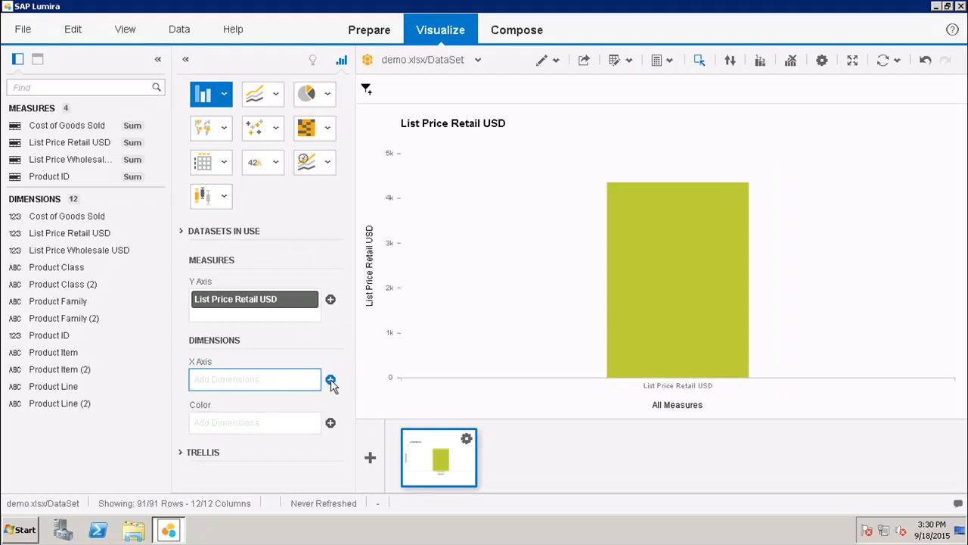
click(330, 378)
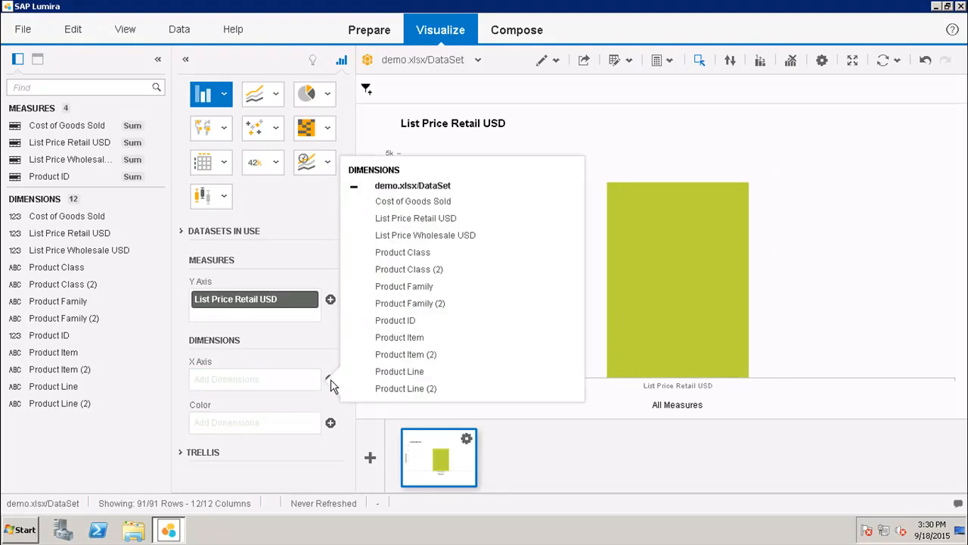
mouse_move(399, 372)
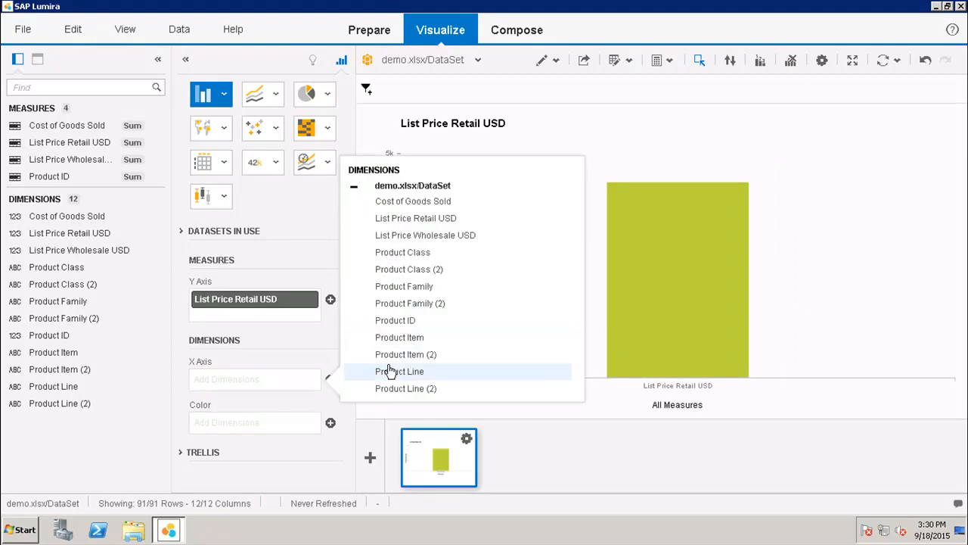
click(401, 371)
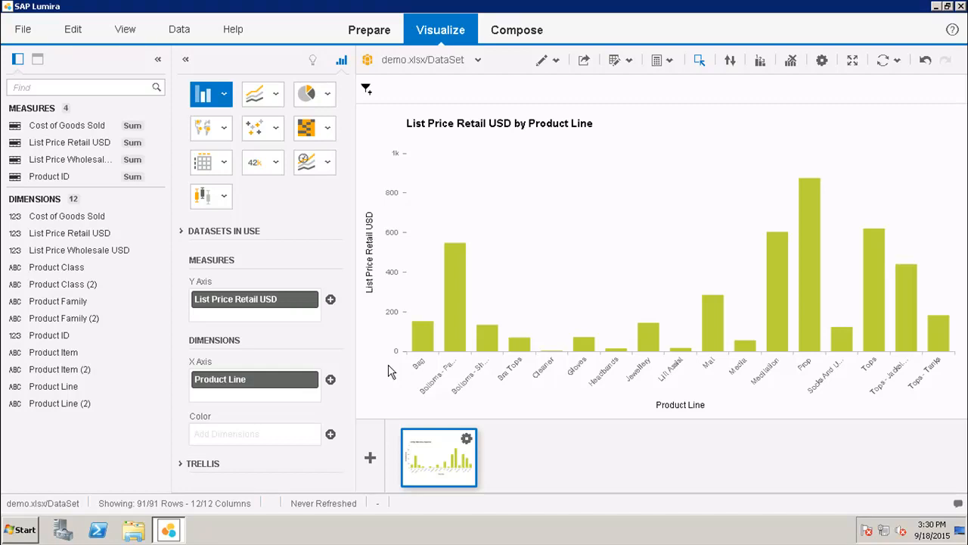
mouse_move(421, 348)
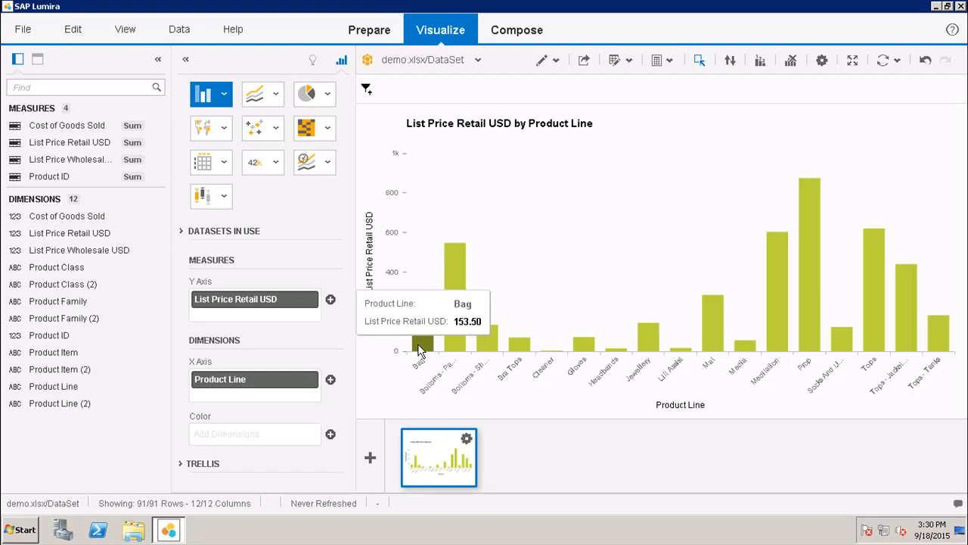
mouse_move(554, 196)
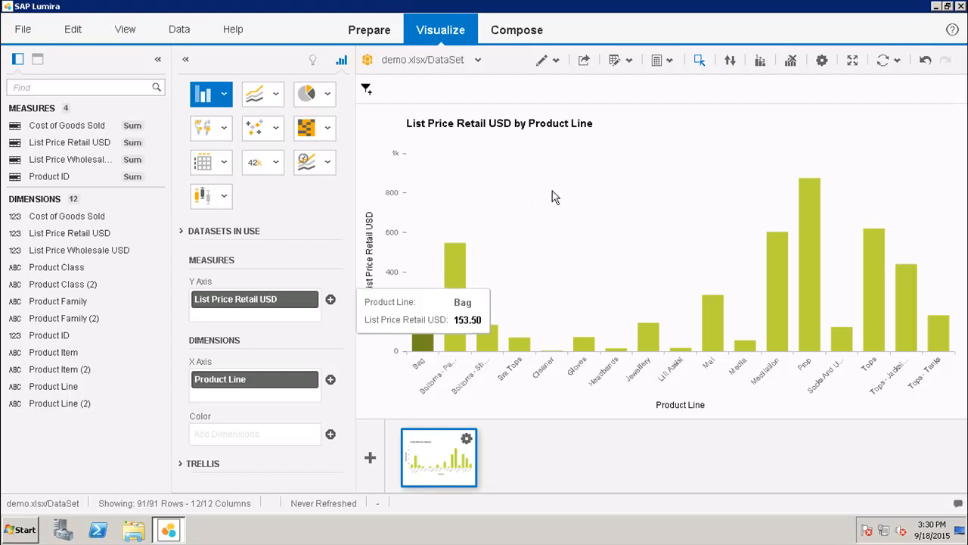
mouse_move(517, 97)
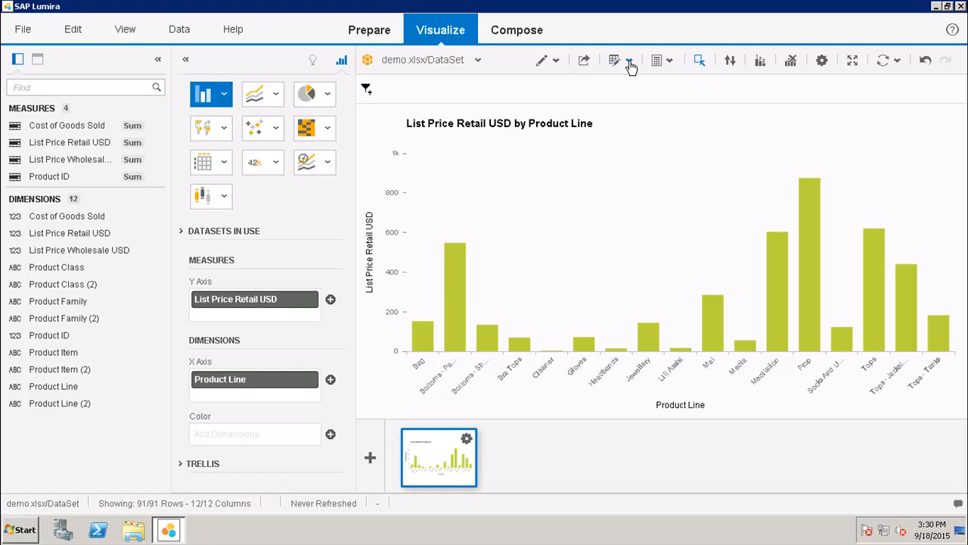
Step: Start a conditional formatting rule named Demo matching List Price Retail USD less than or equal to 150
click(629, 60)
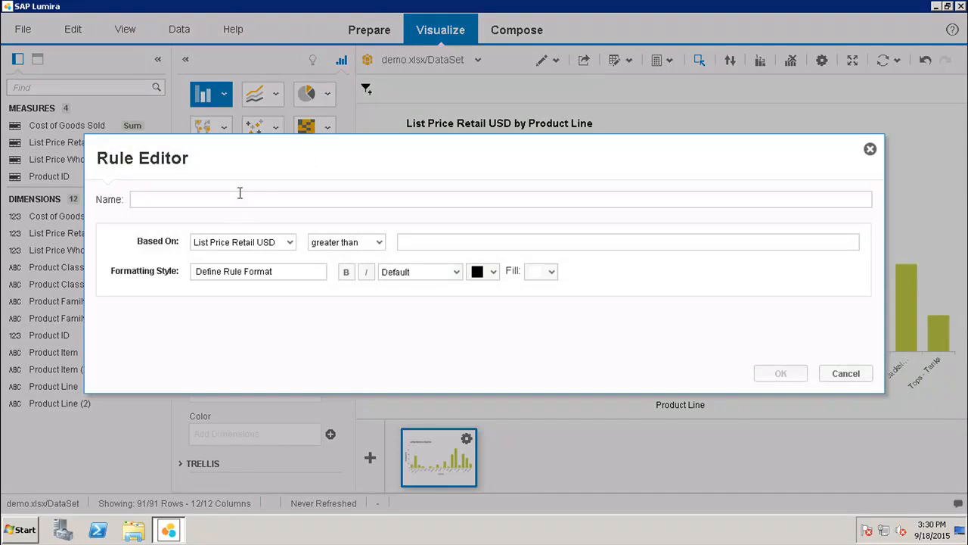
text(Demo)
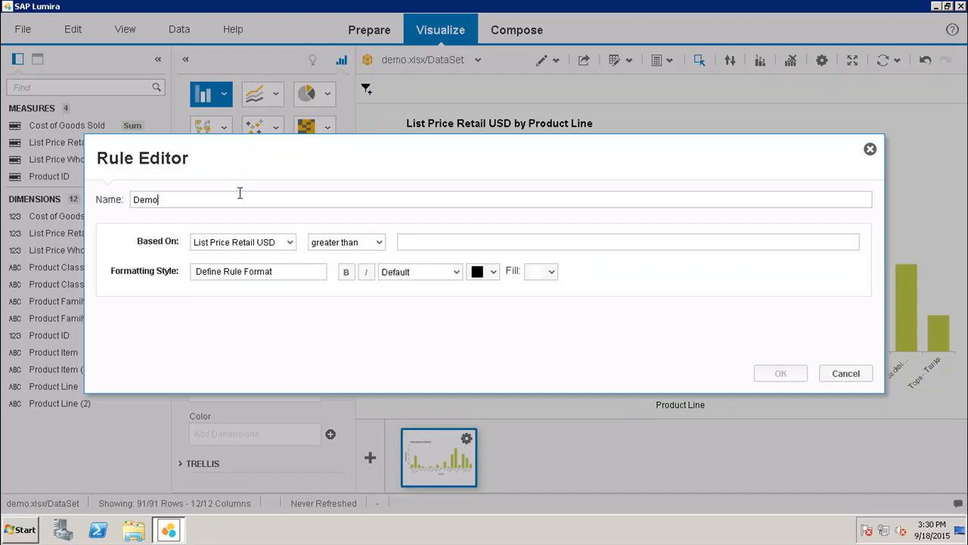
mouse_move(175, 251)
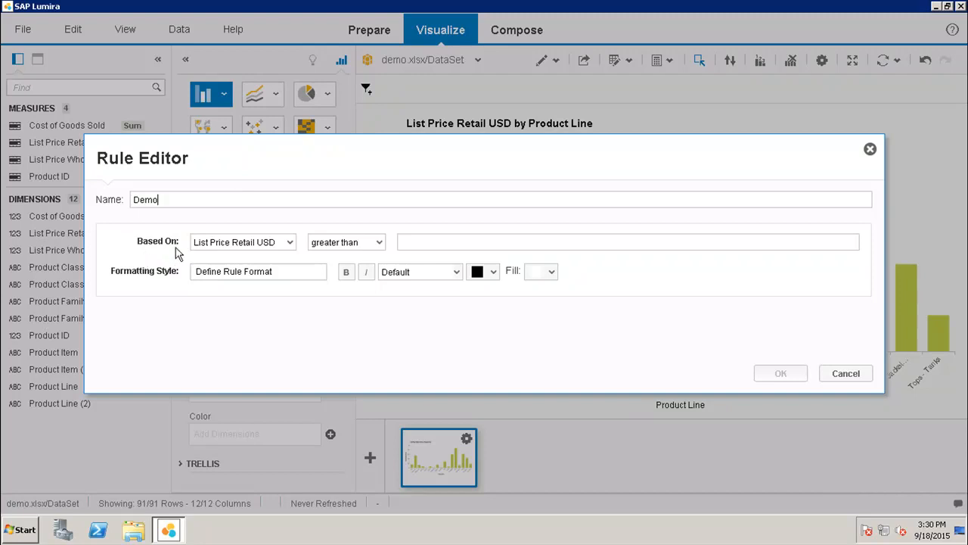
mouse_move(196, 248)
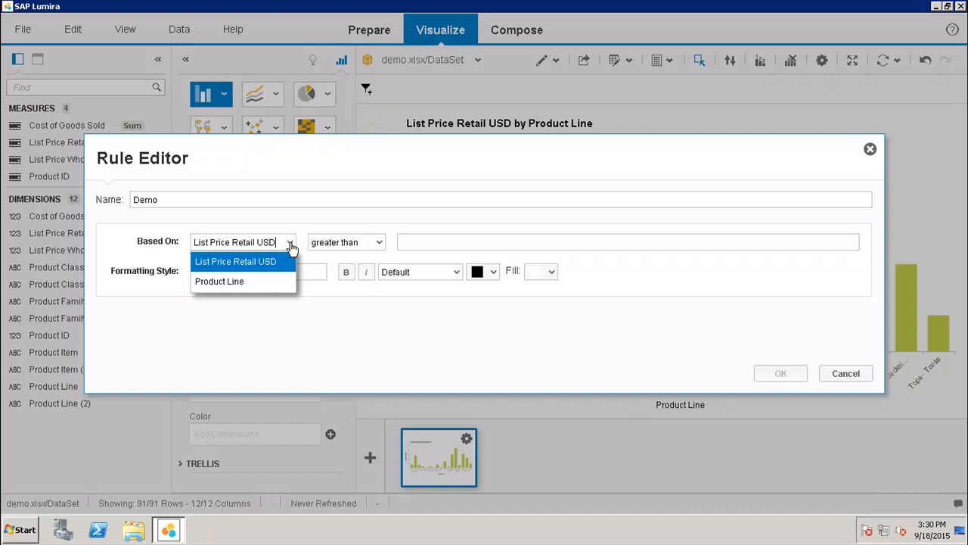
mouse_move(260, 260)
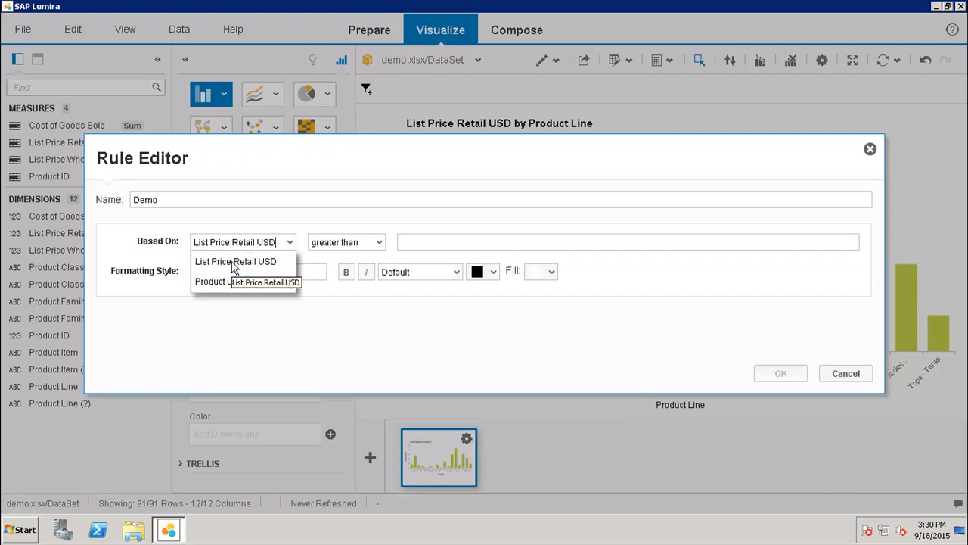
click(236, 260)
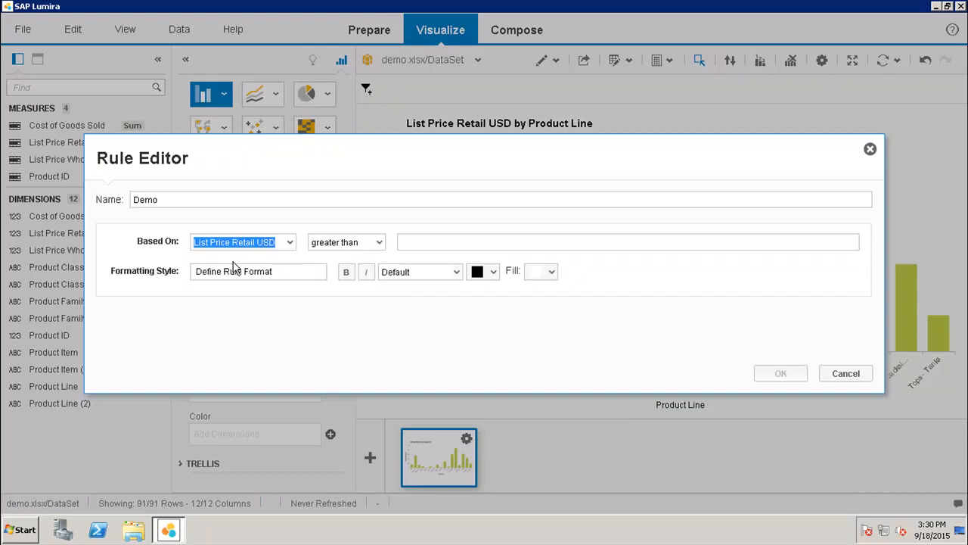
click(345, 242)
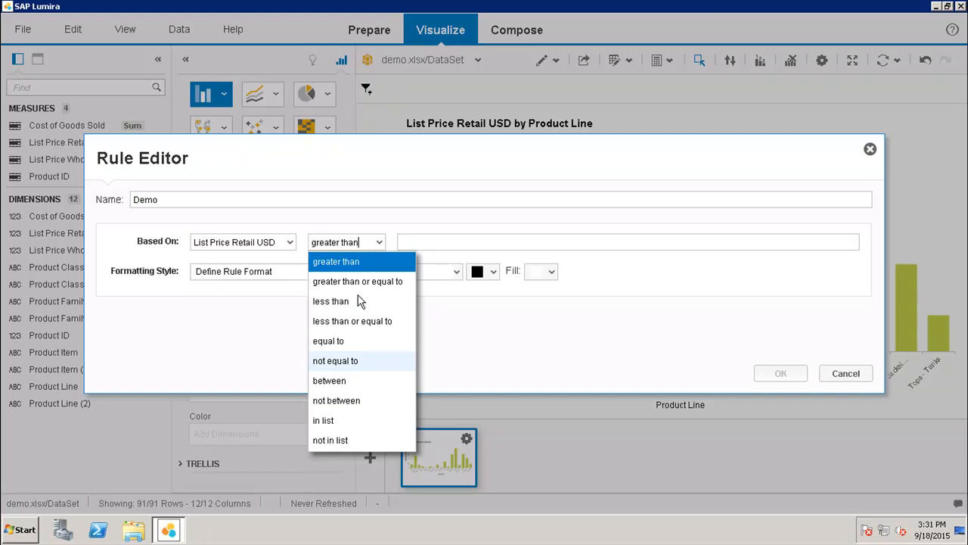
mouse_move(379, 254)
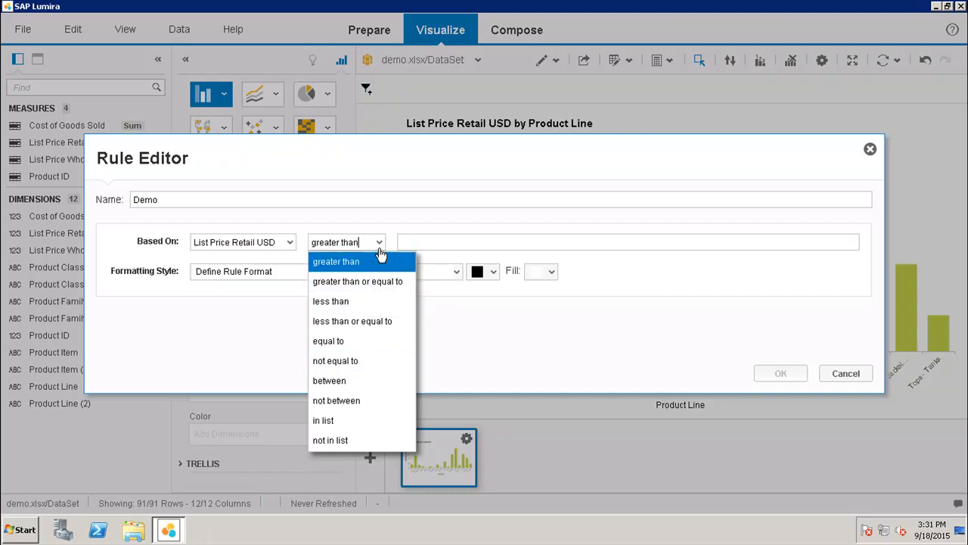
mouse_move(367, 320)
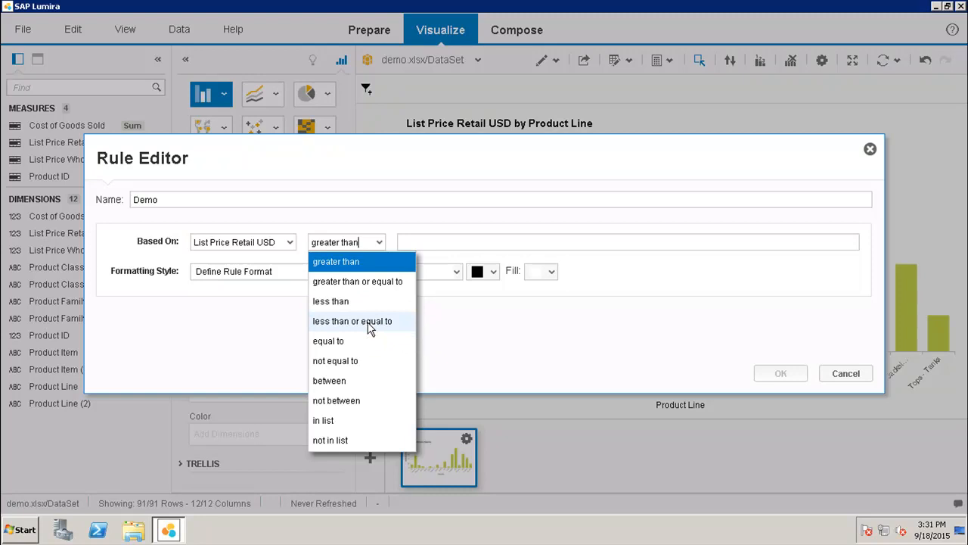
click(354, 320)
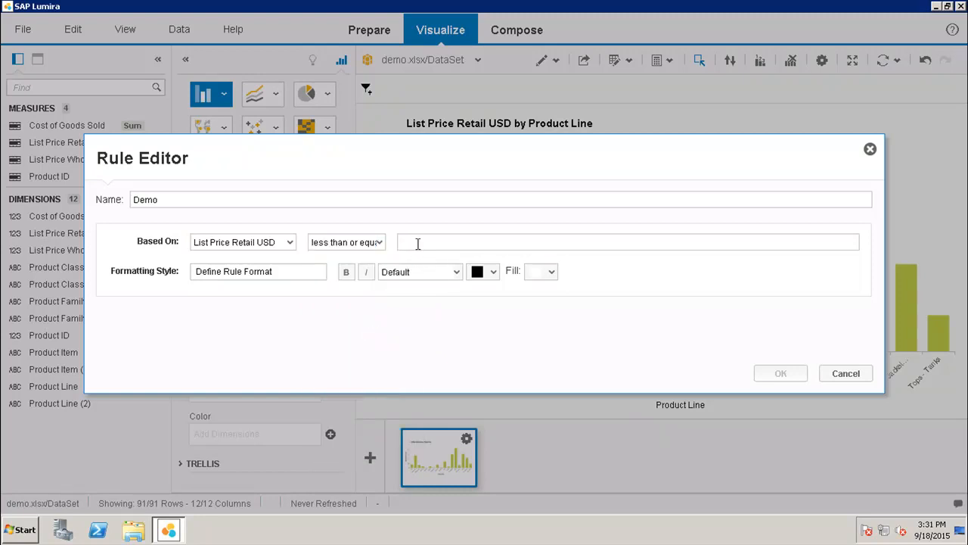
text(150)
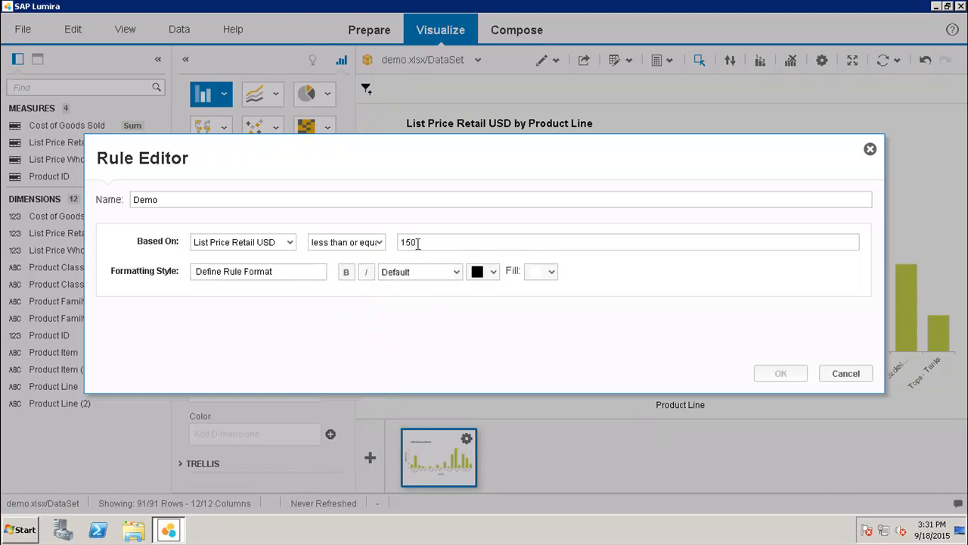
mouse_move(131, 280)
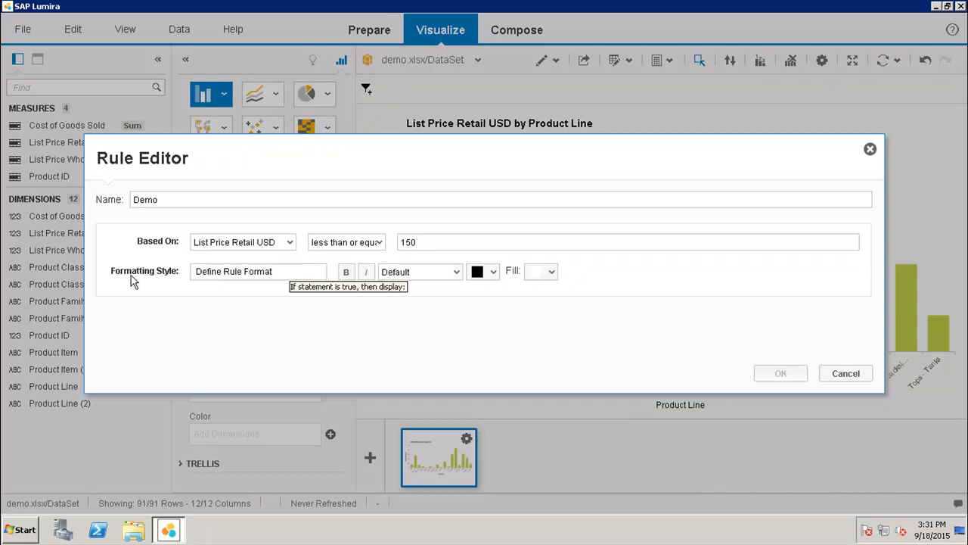
mouse_move(159, 290)
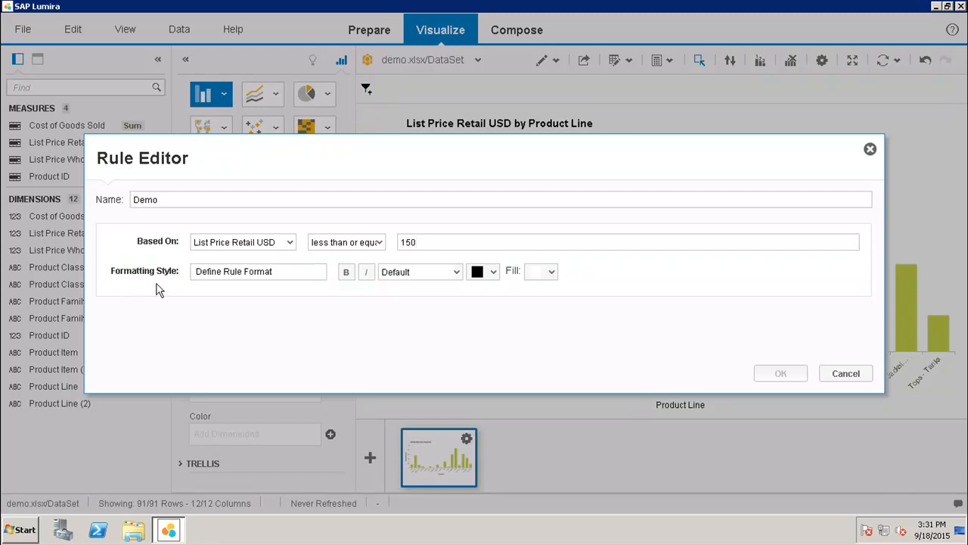
mouse_move(460, 294)
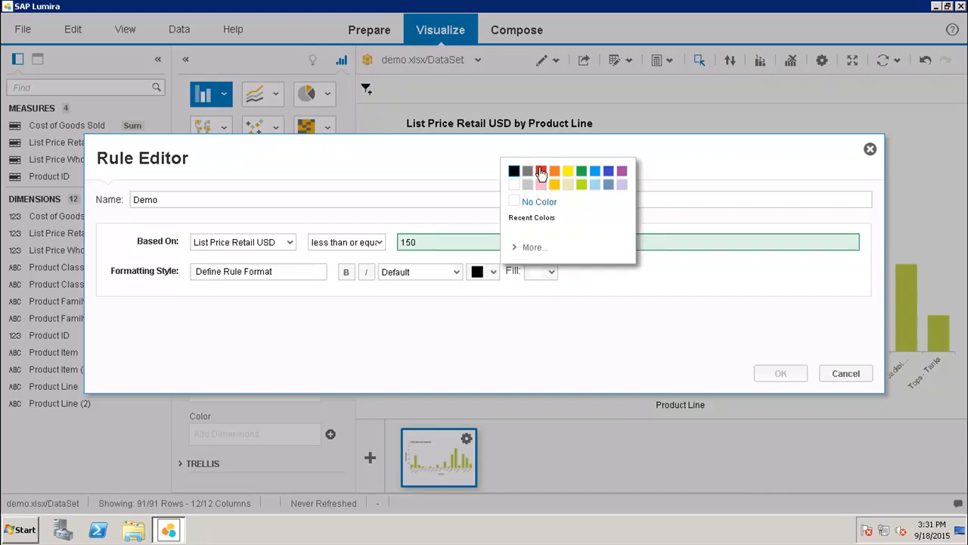
Step: Format the Demo rule as red text on a black fill
click(541, 171)
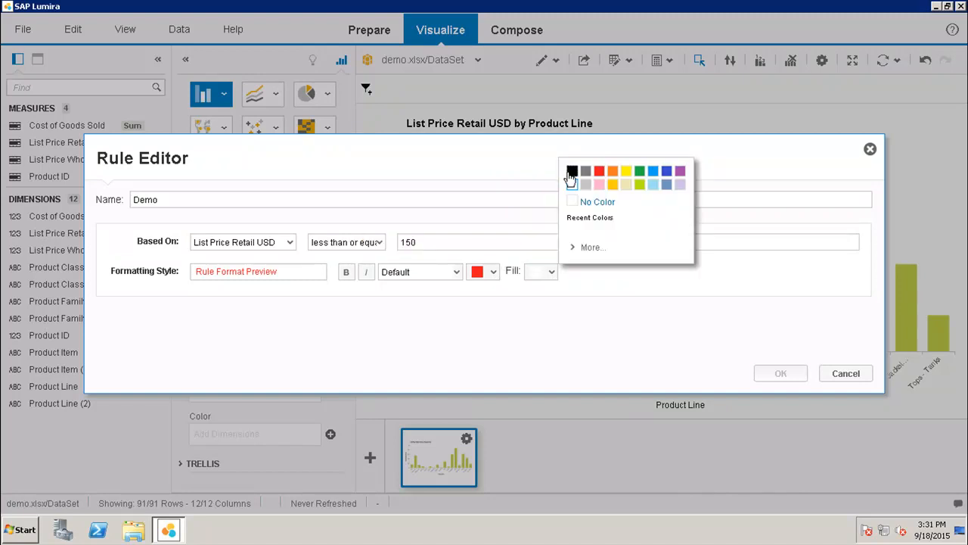
click(572, 170)
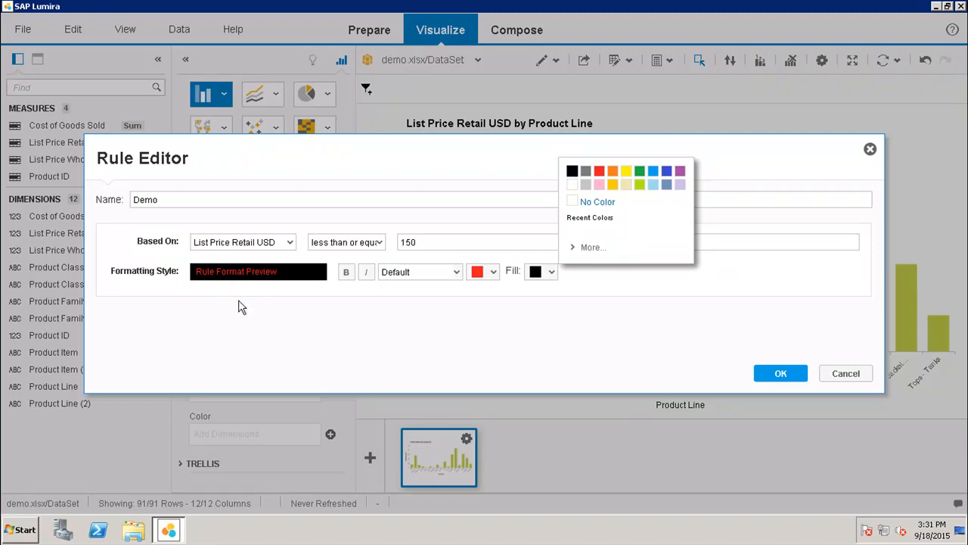
mouse_move(281, 287)
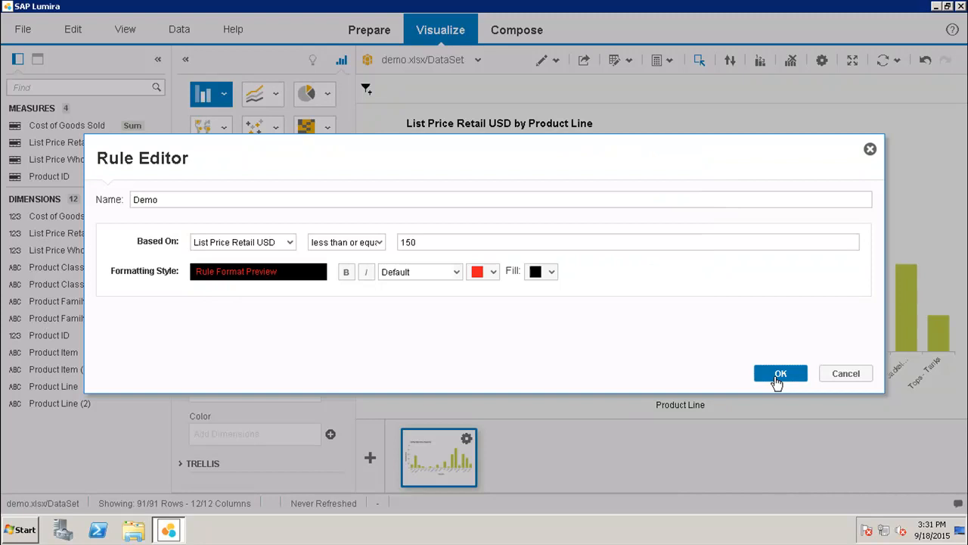
Step: Confirm the Demo rule so bars at or below 150 turn black in the chart
click(781, 372)
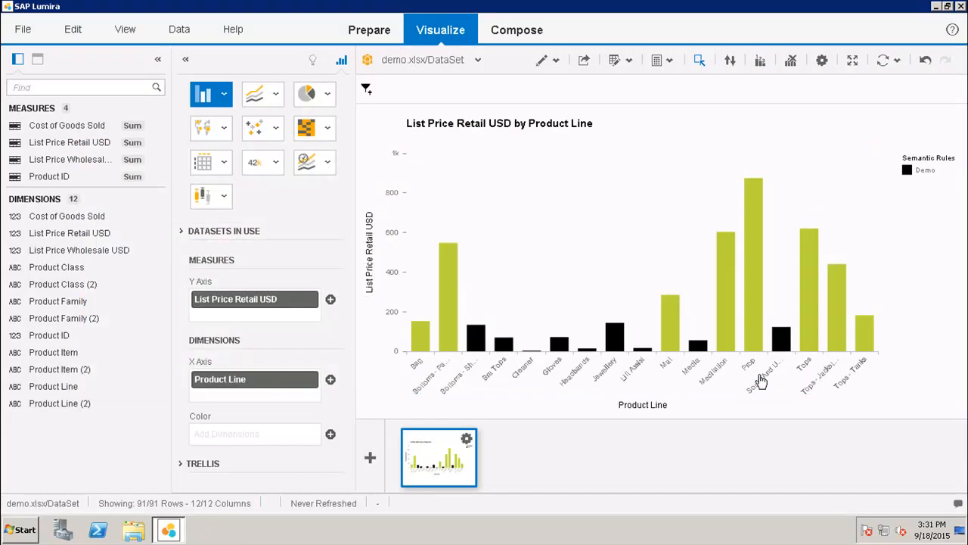
mouse_move(475, 345)
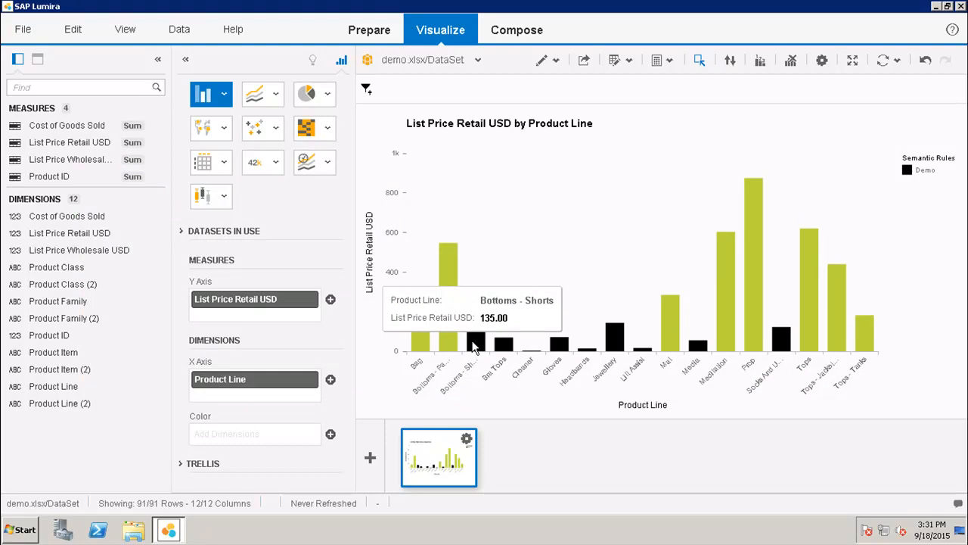
mouse_move(502, 351)
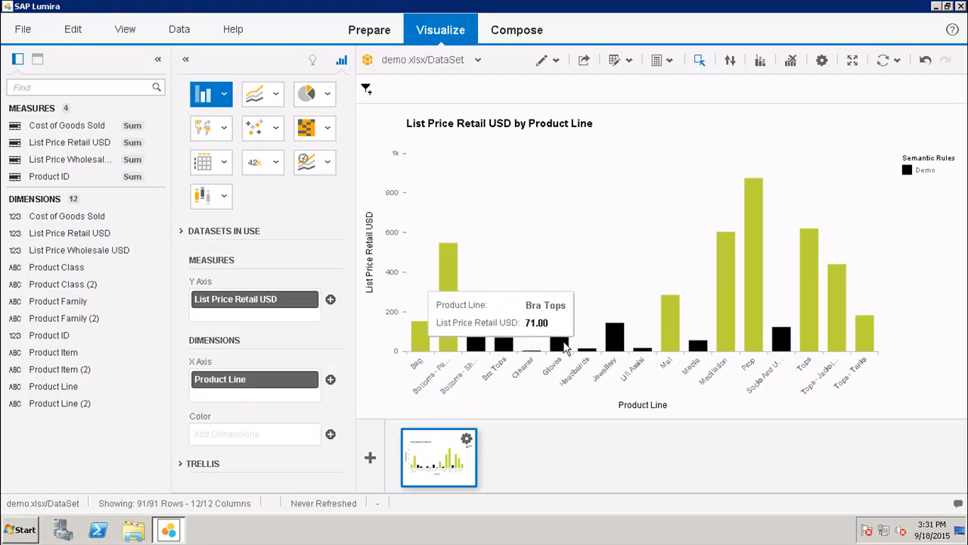
mouse_move(583, 349)
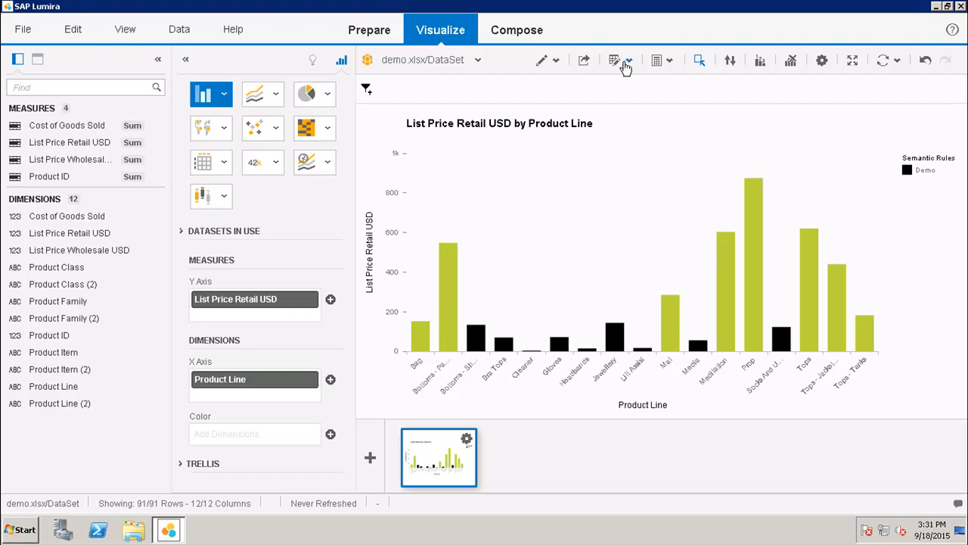
Step: Edit the Demo rule via Manage Rules to black text on a red fill and confirm it
click(629, 61)
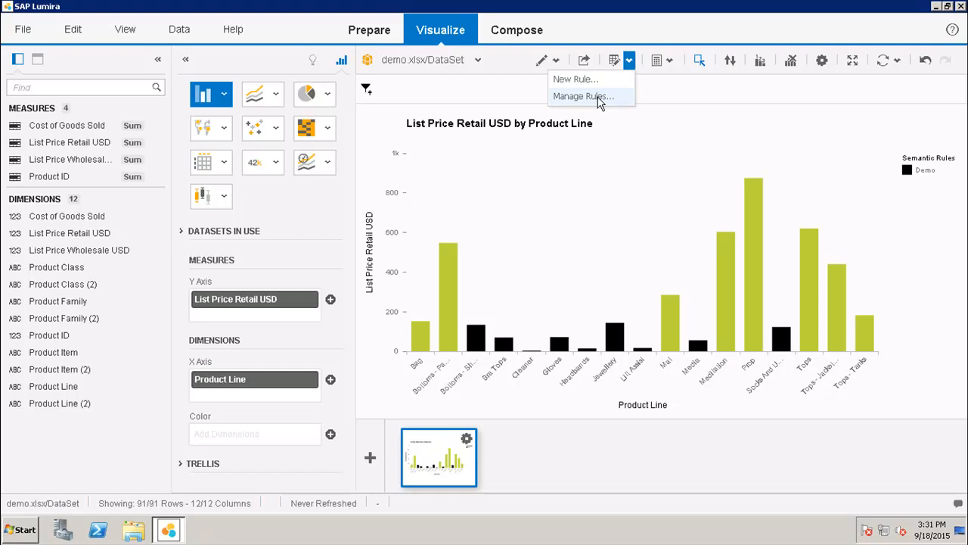
click(587, 96)
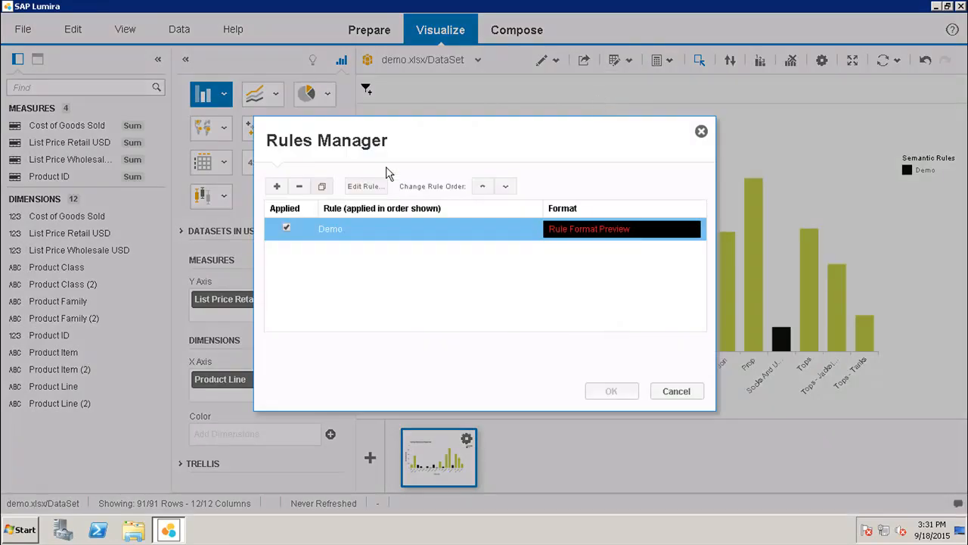
mouse_move(354, 190)
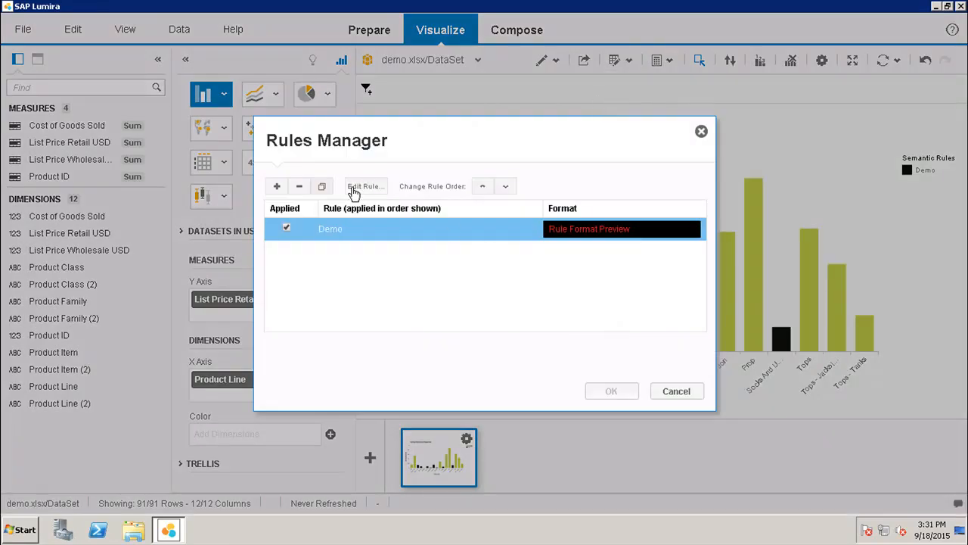
click(366, 186)
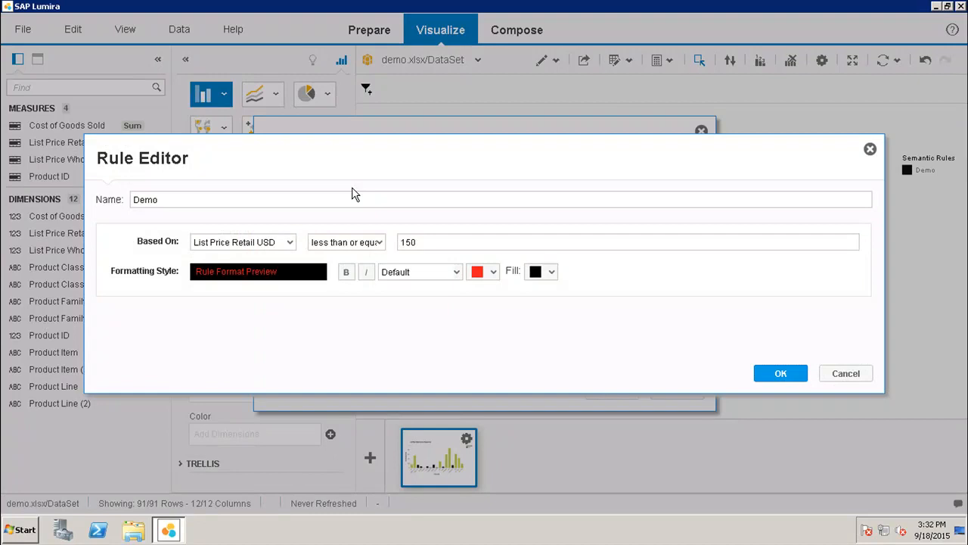
click(496, 272)
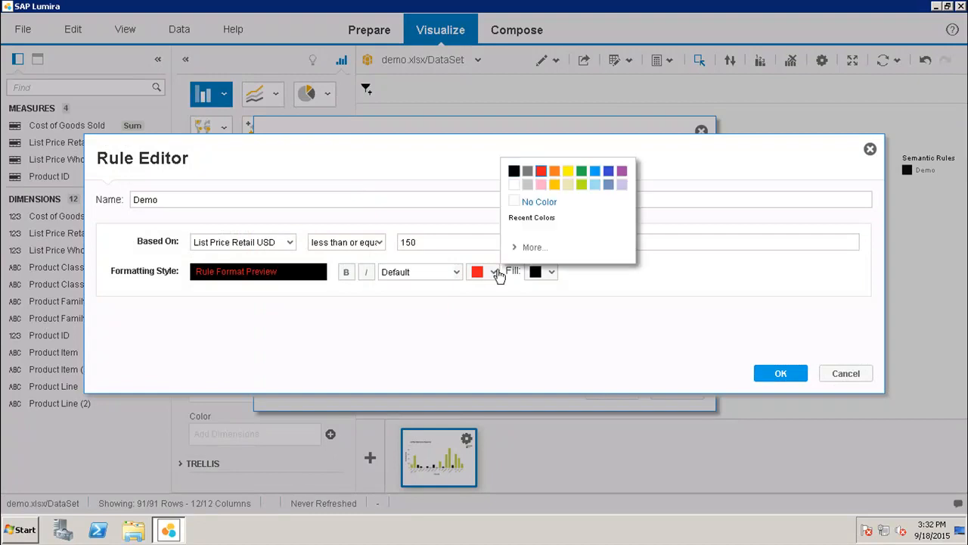
click(514, 169)
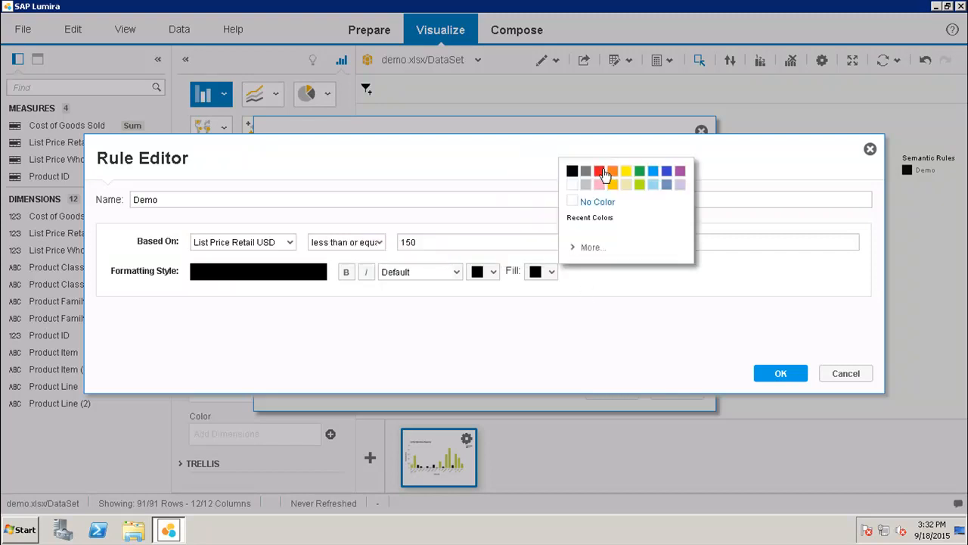
click(600, 169)
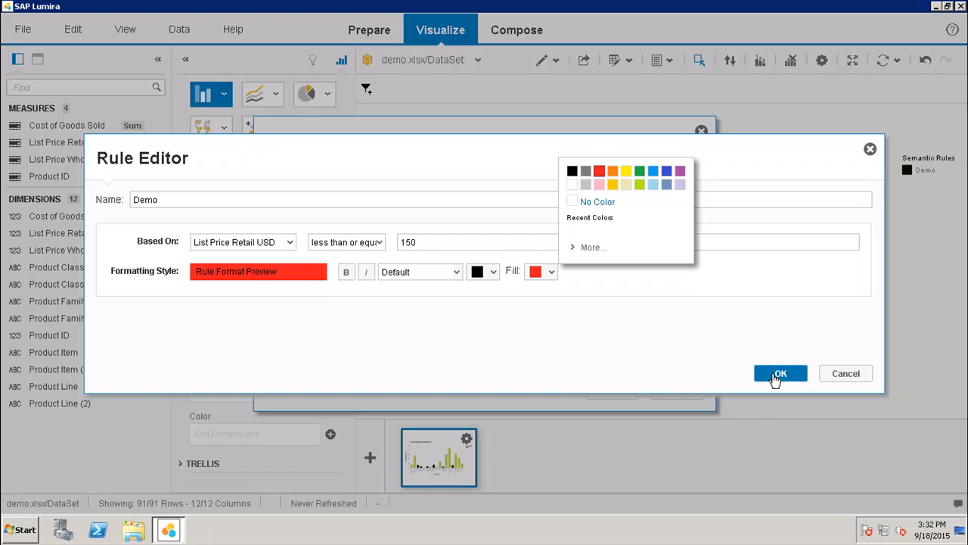
click(781, 373)
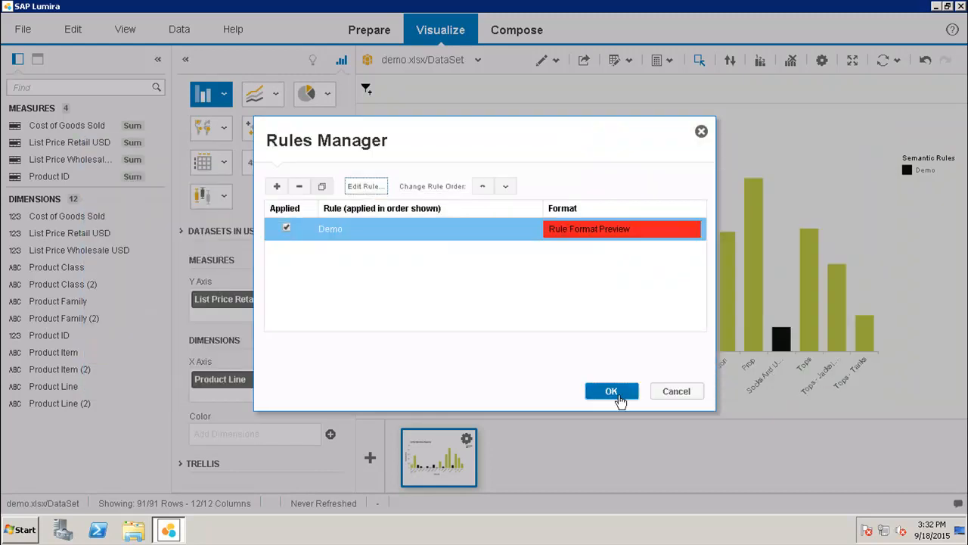
Step: Apply the updated rule so bars at or below 150 show red, then minimize SAP Lumira
click(611, 390)
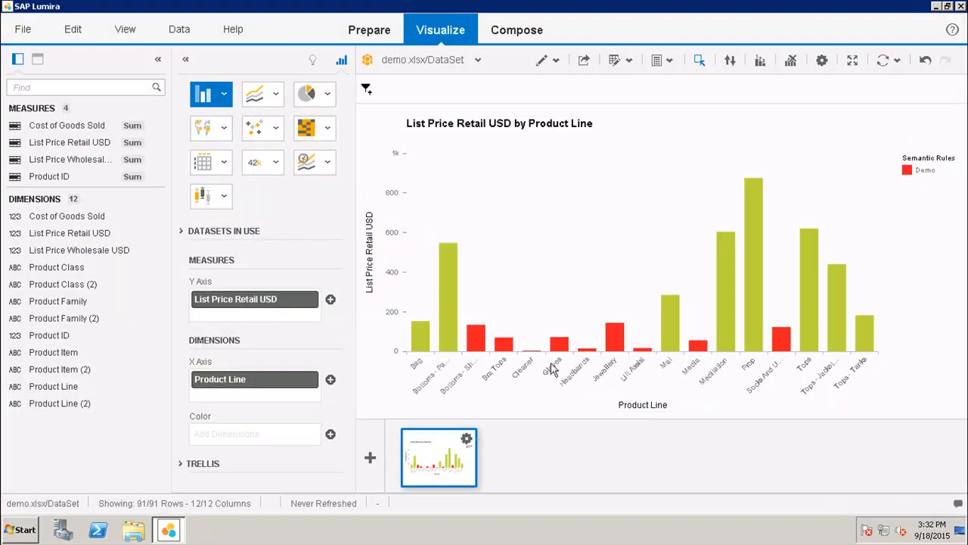
mouse_move(466, 345)
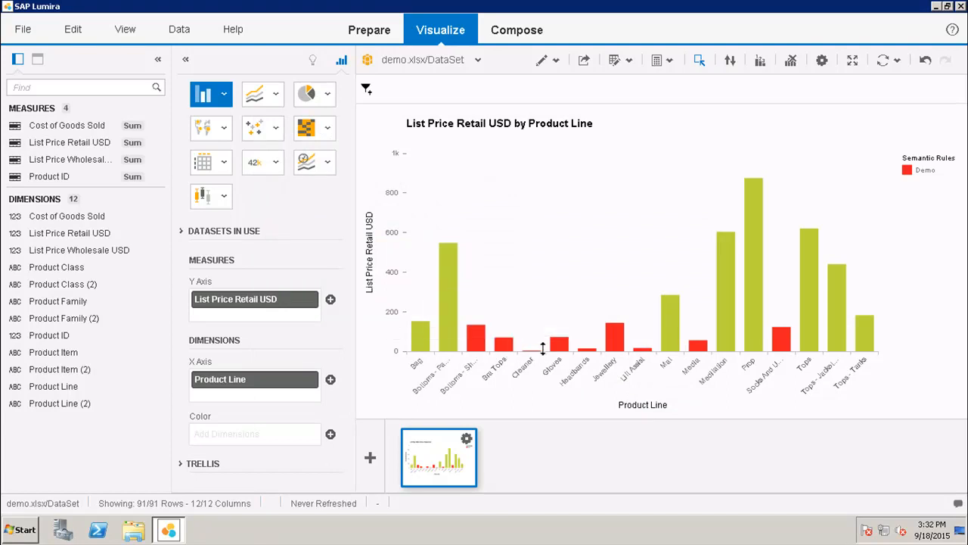
mouse_move(635, 348)
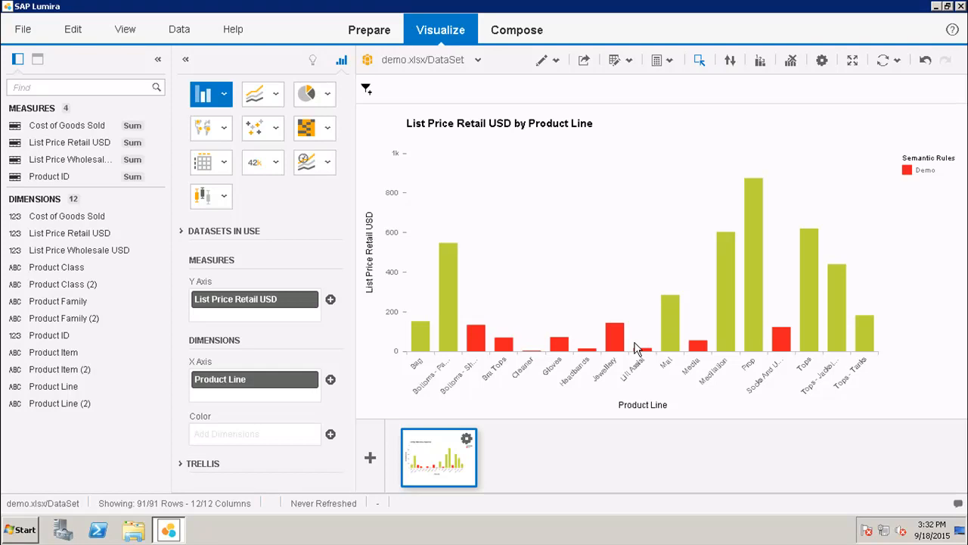
mouse_move(702, 155)
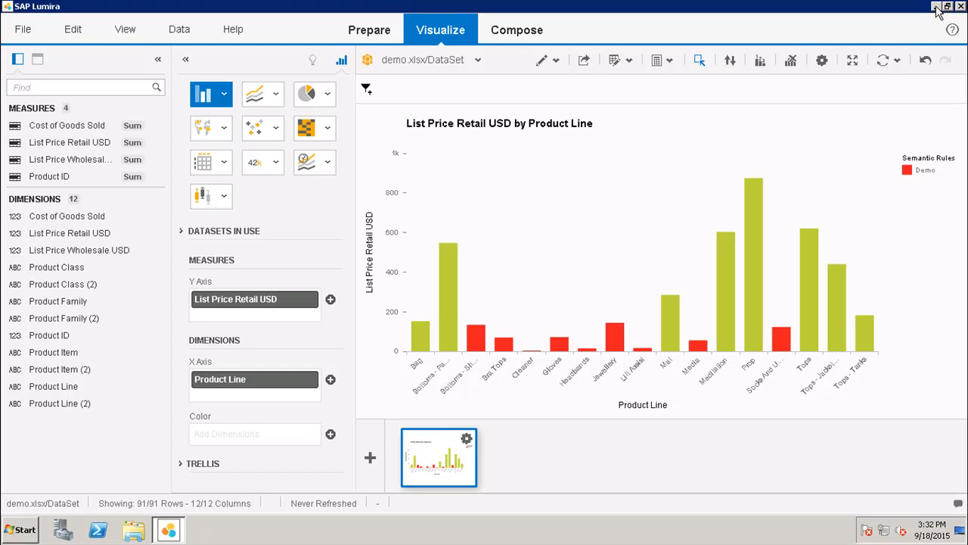
click(936, 6)
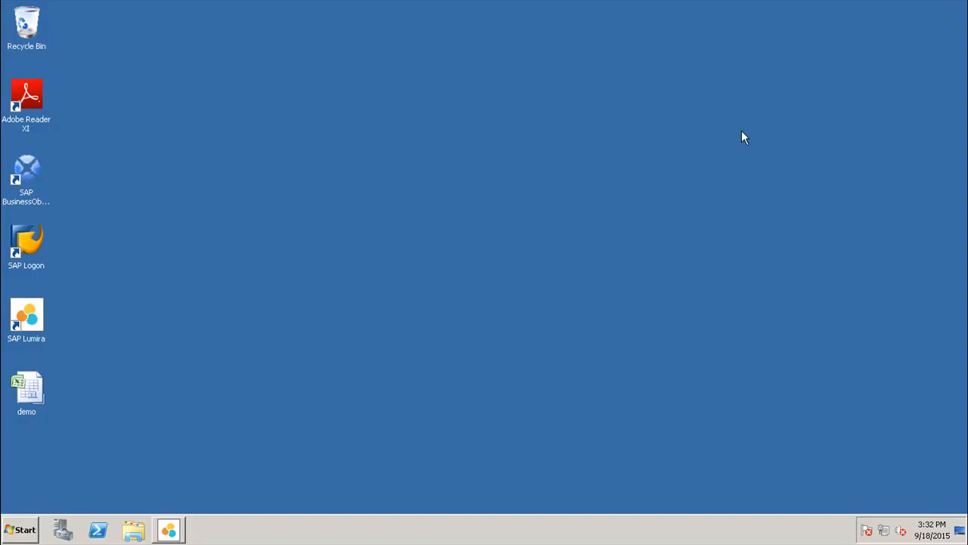